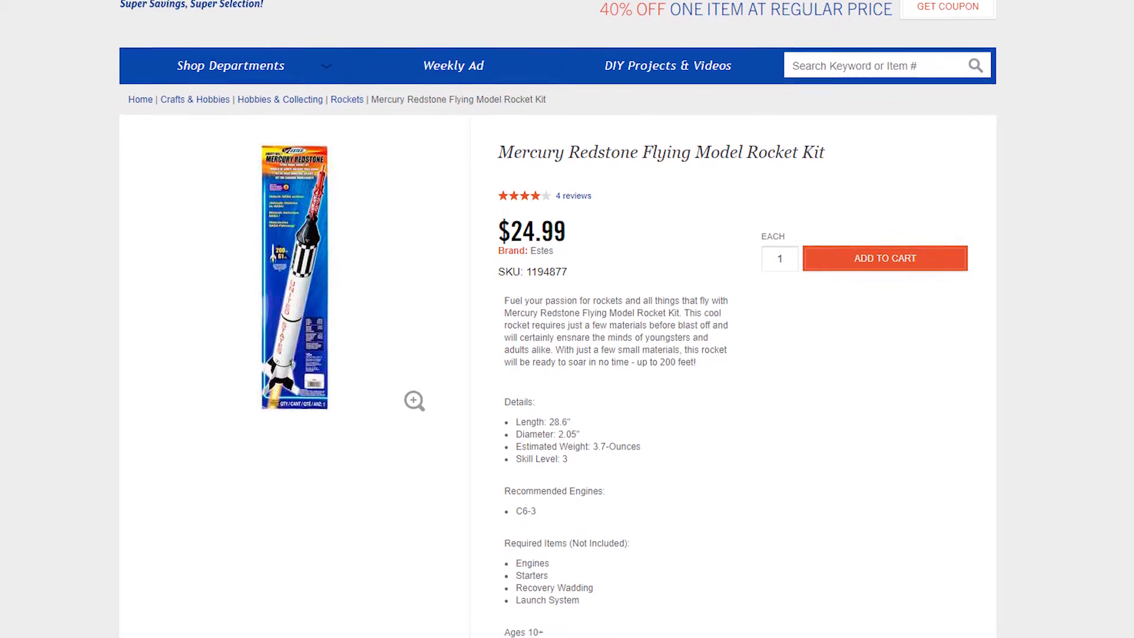
- Accept the section view, leaving the rocket cut open through its body tube and fin slots
scroll("down", 3)
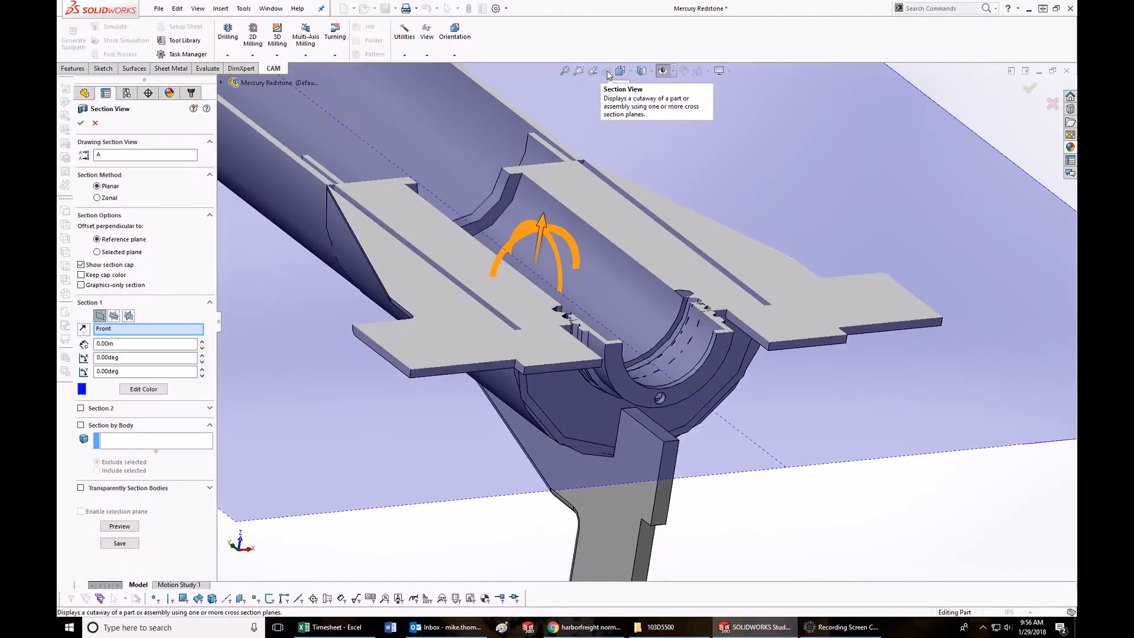
left_click(82, 123)
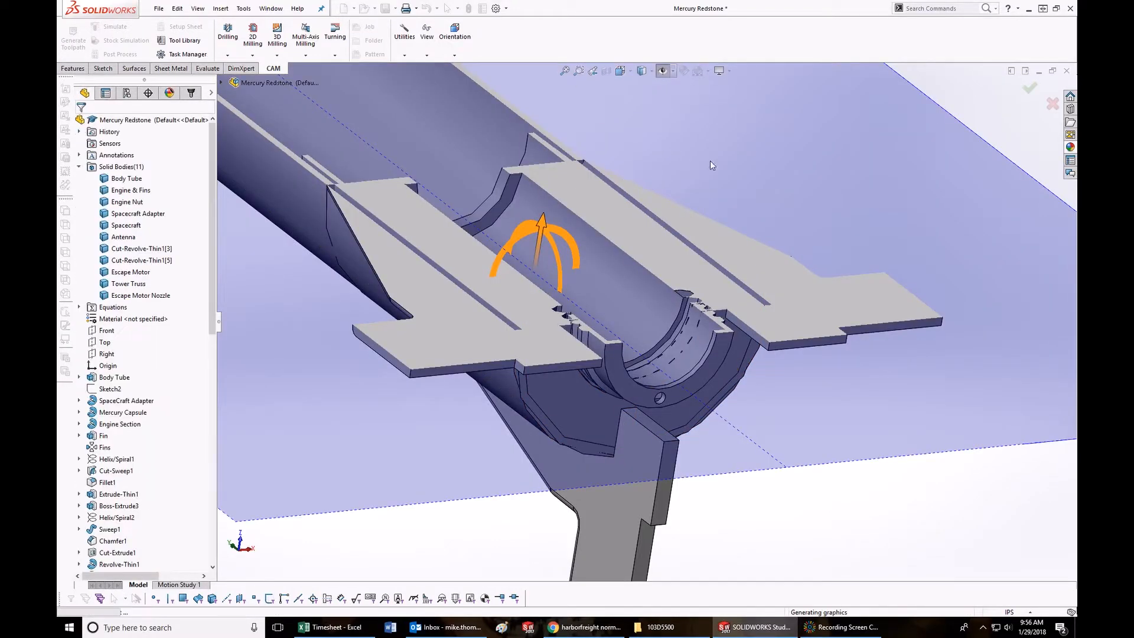